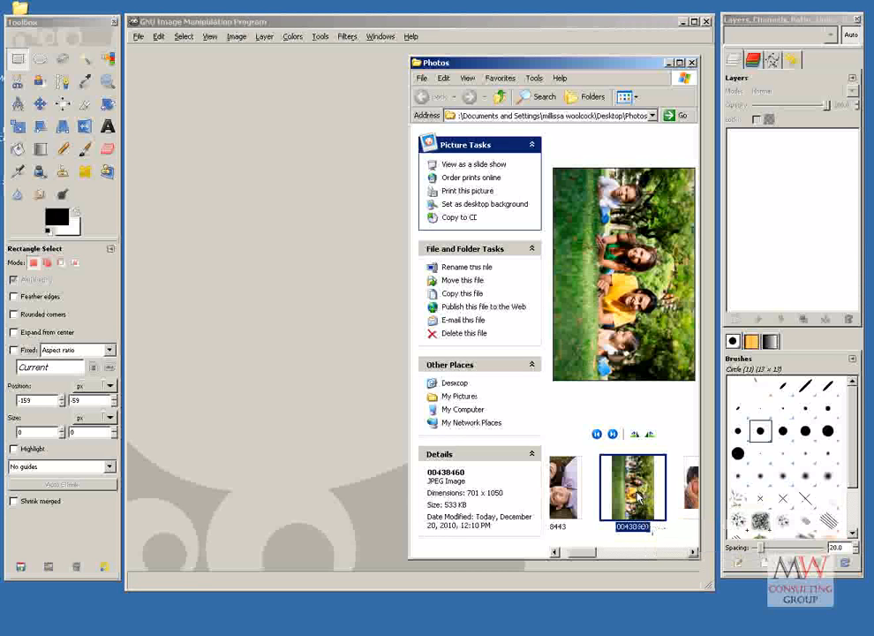
Step: Open the sideways family-in-the-grass photo and rotate it 90° counter-clockwise
double_click(633, 485)
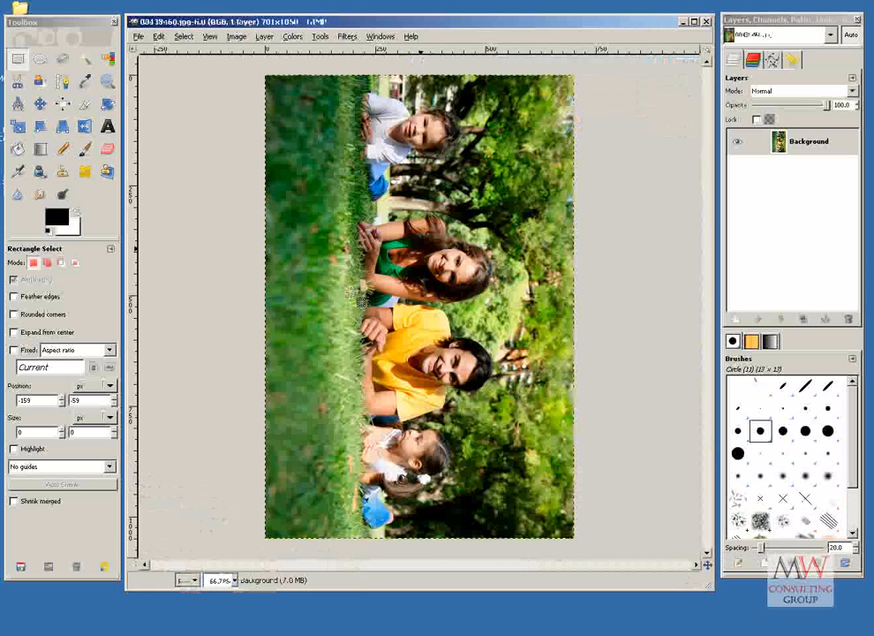
mouse_move(265, 167)
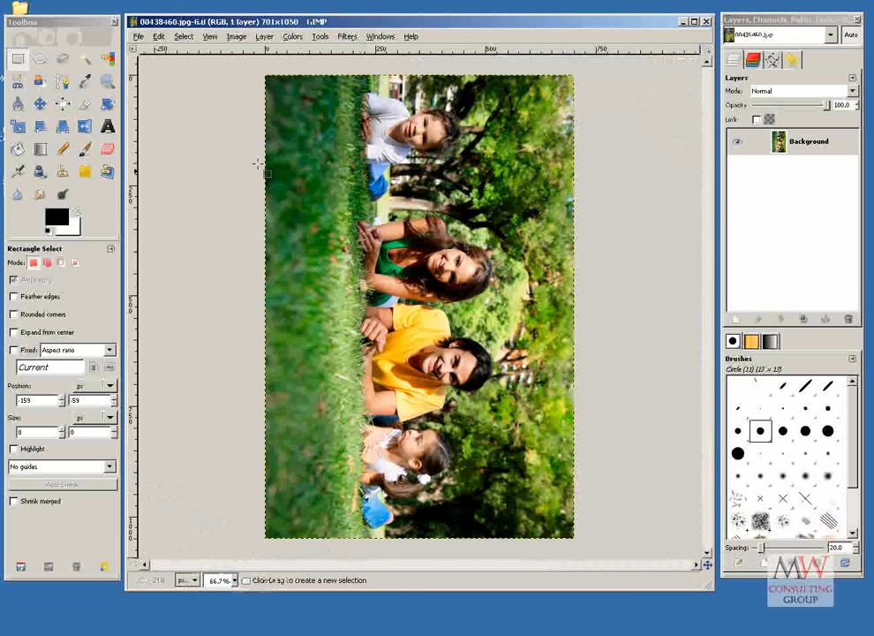
left_click(235, 36)
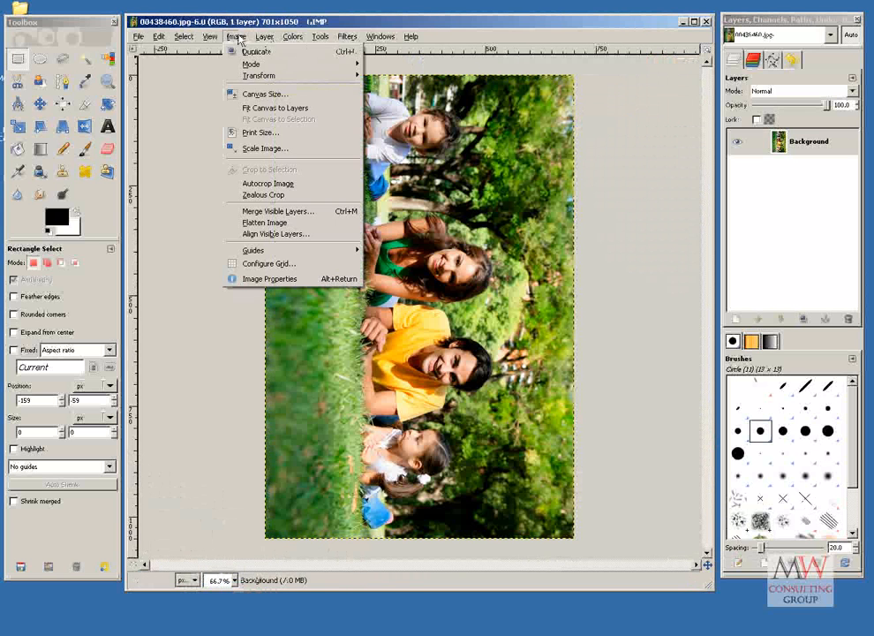
mouse_move(265, 95)
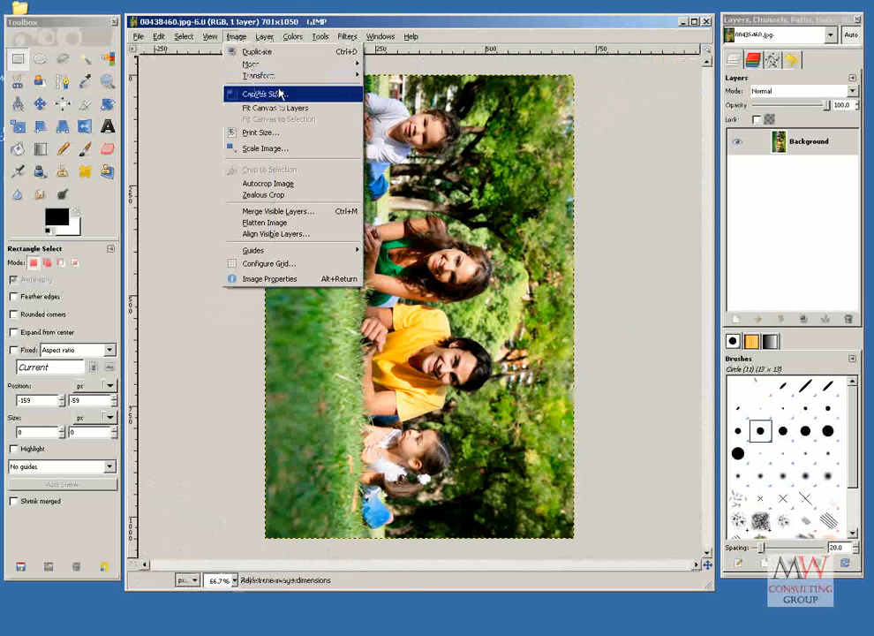
mouse_move(260, 75)
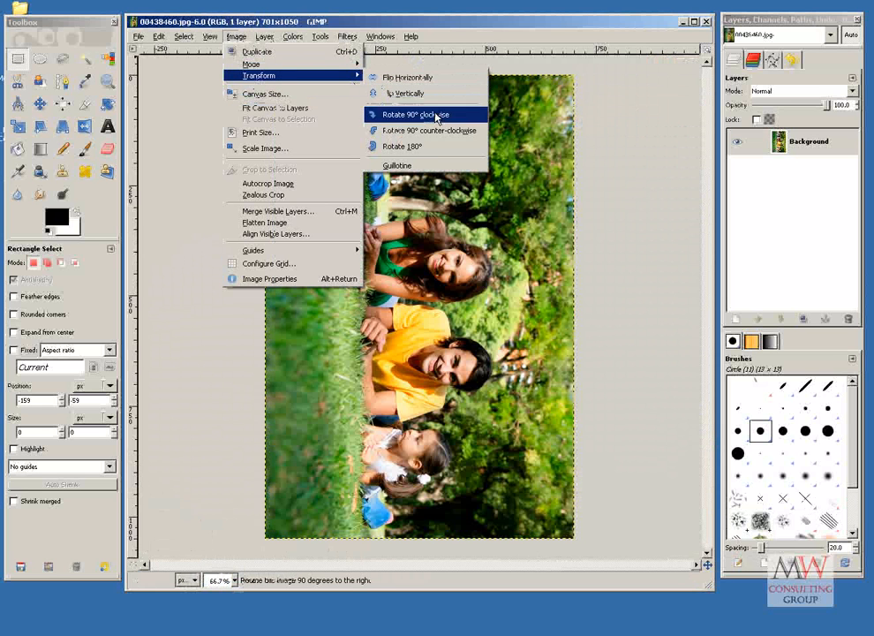
mouse_move(438, 135)
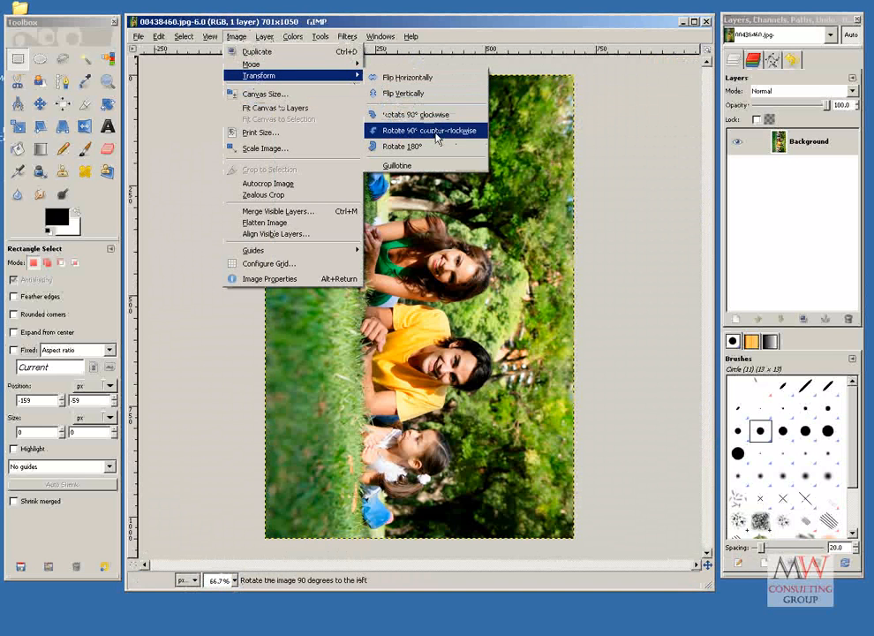
left_click(422, 130)
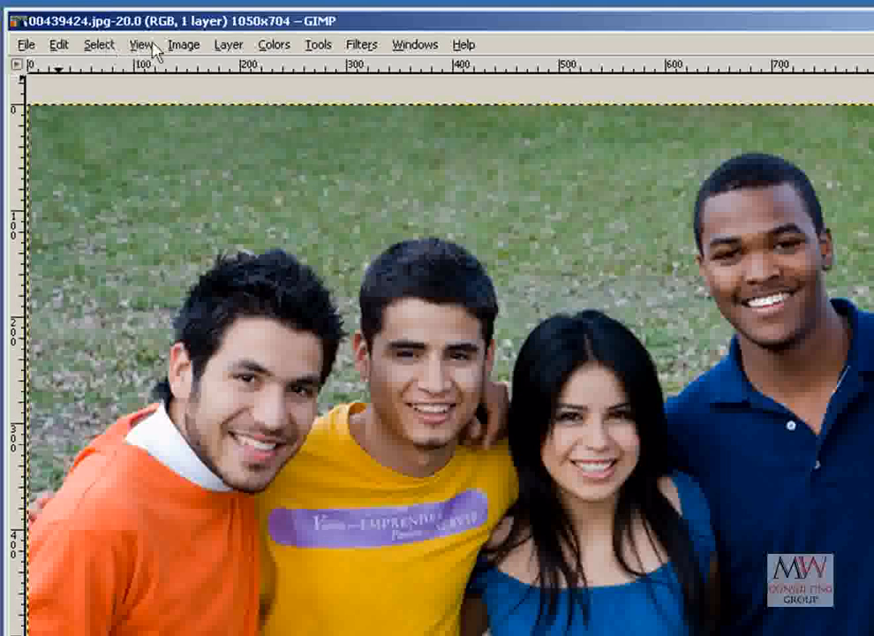
Step: Scale the group portrait from 1050×704 down to 600×402 pixels with linked proportions
left_click(184, 44)
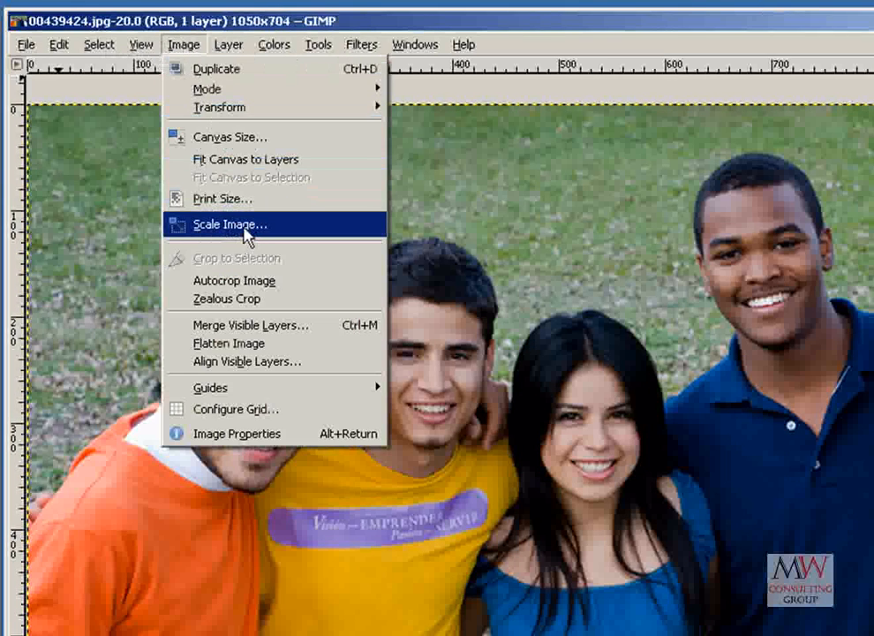
left_click(230, 224)
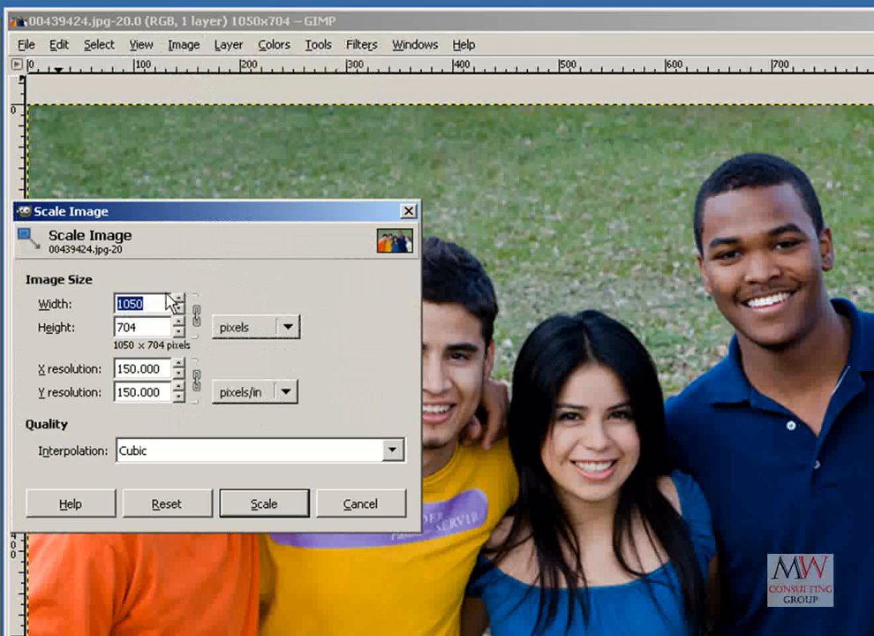
type("600")
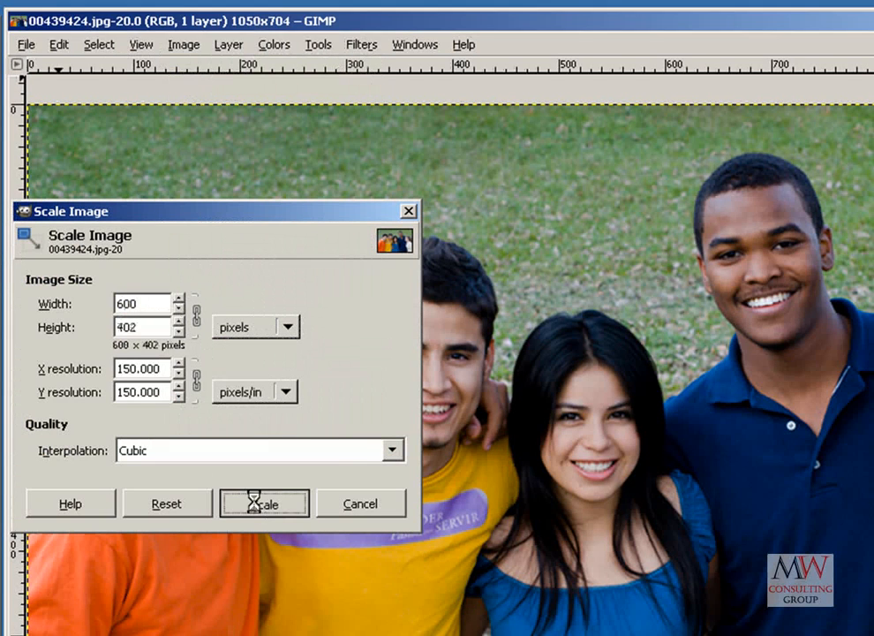
left_click(264, 503)
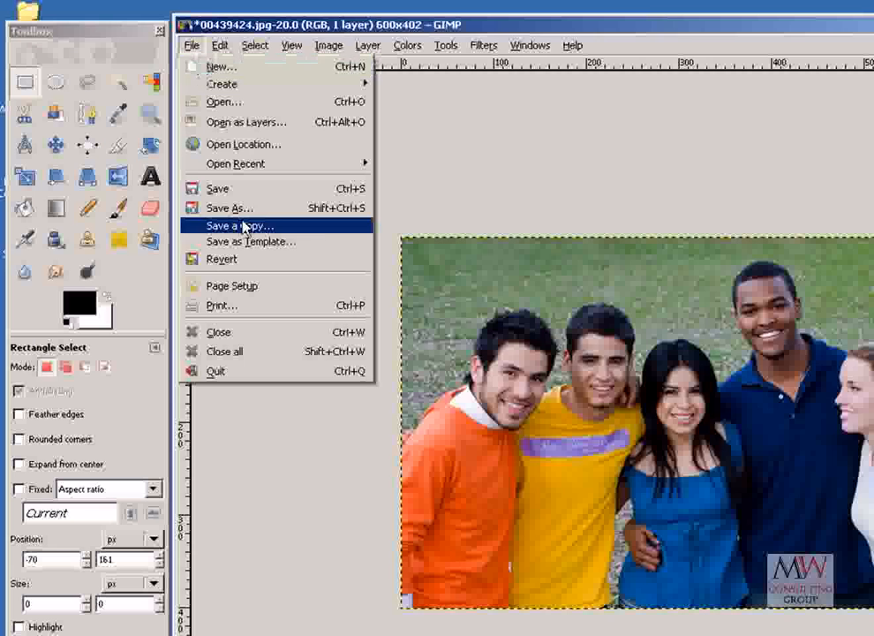
Step: Save the 600-pixel group portrait as group.jpg in the Photos folder
left_click(239, 225)
type("group.jpg")
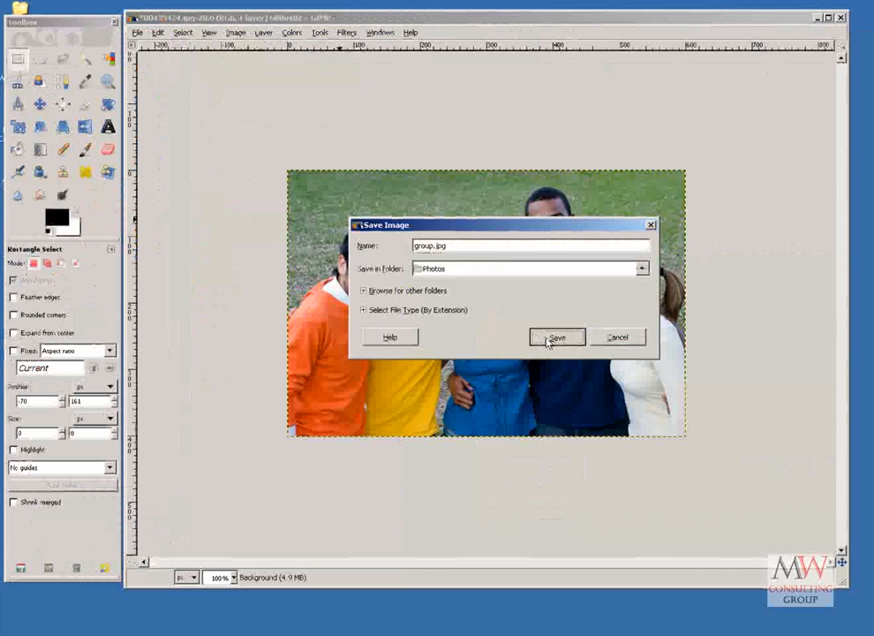
left_click(556, 337)
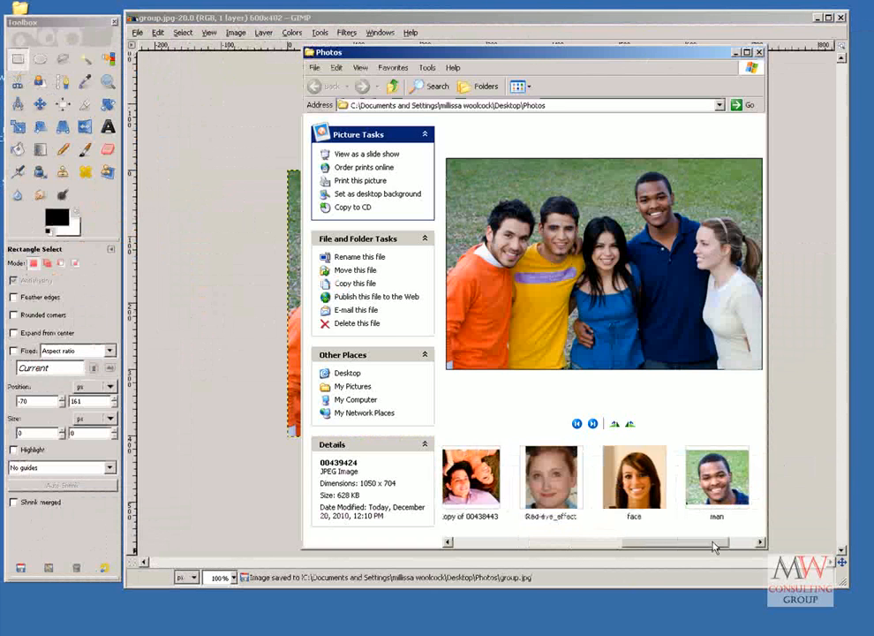
left_click(721, 490)
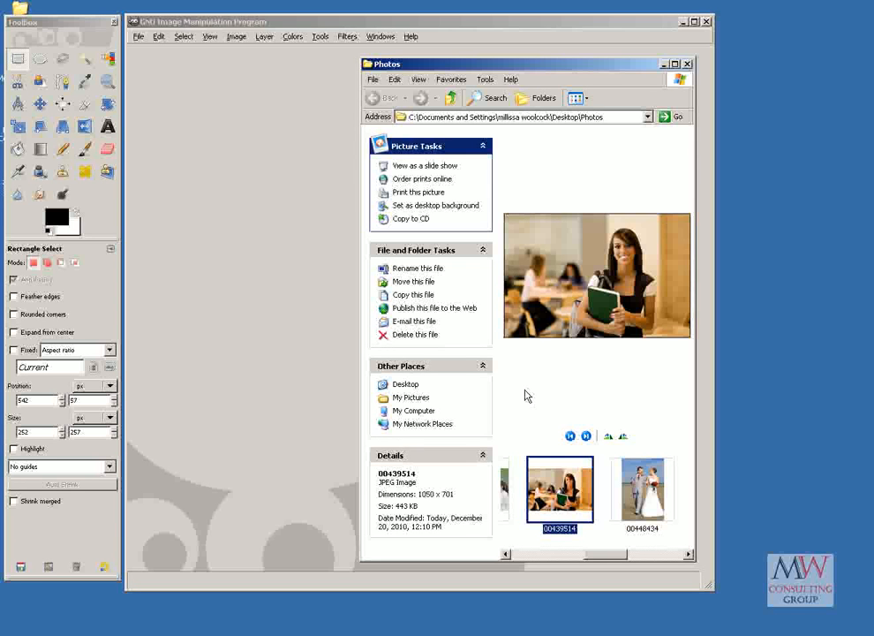
mouse_move(613, 335)
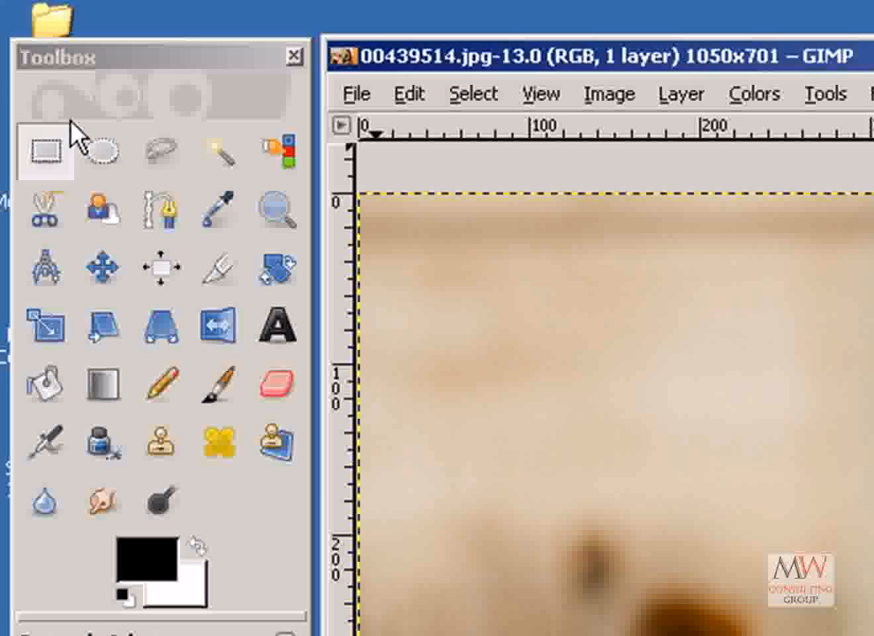
Step: Crop the green-book student photo to a rectangular selection around her face
left_click(44, 150)
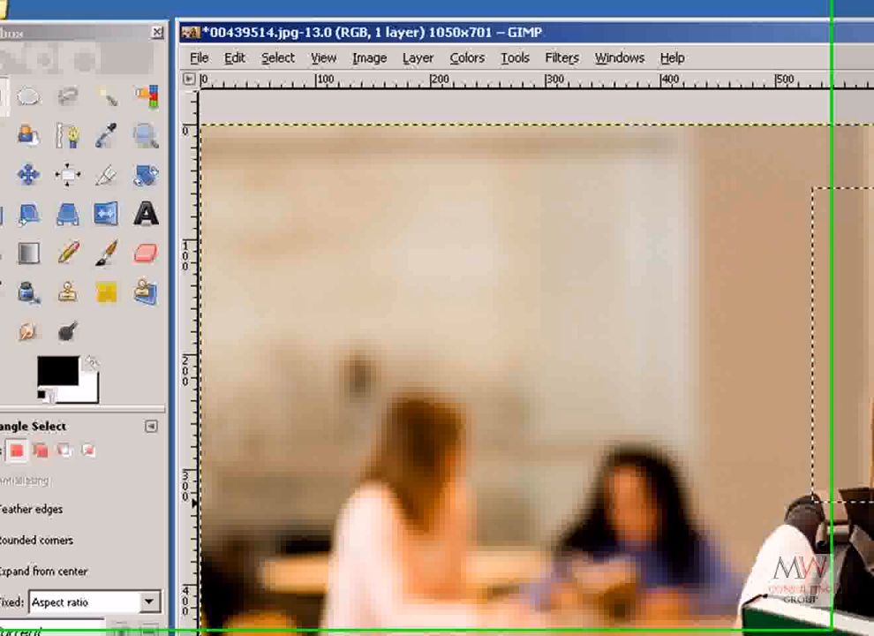
left_click(412, 62)
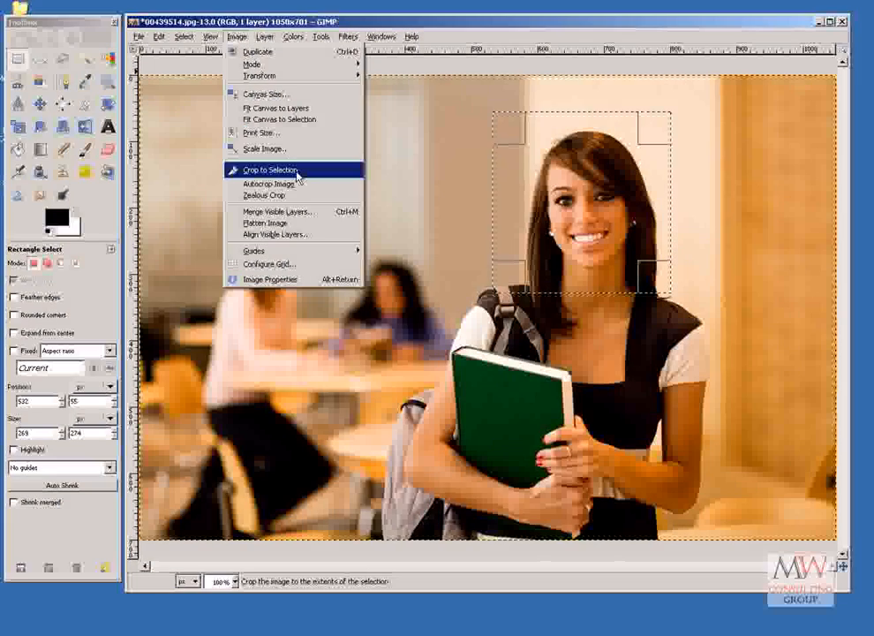
left_click(269, 169)
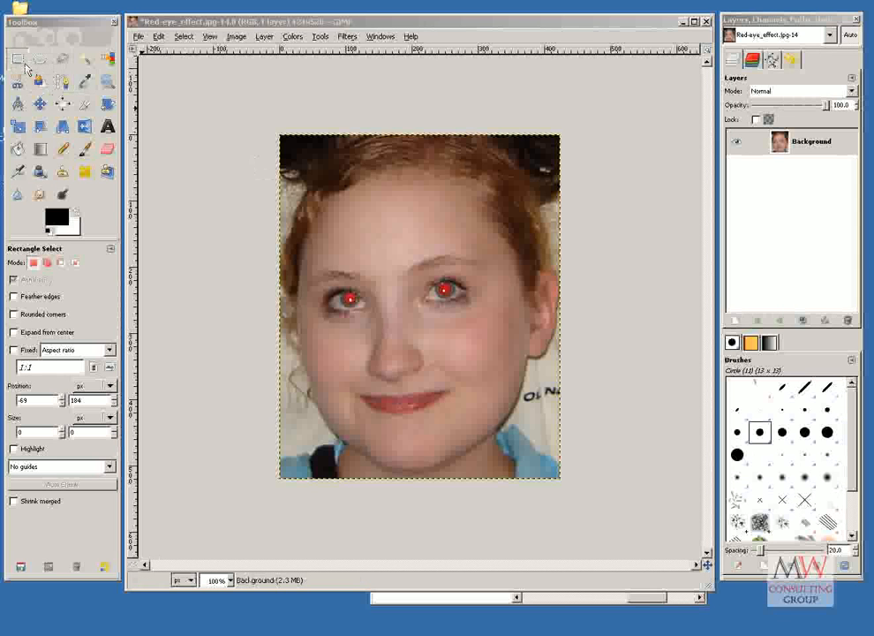
Step: Select the girl's left eye with an ellipse and apply Red Eye Removal
left_click(40, 59)
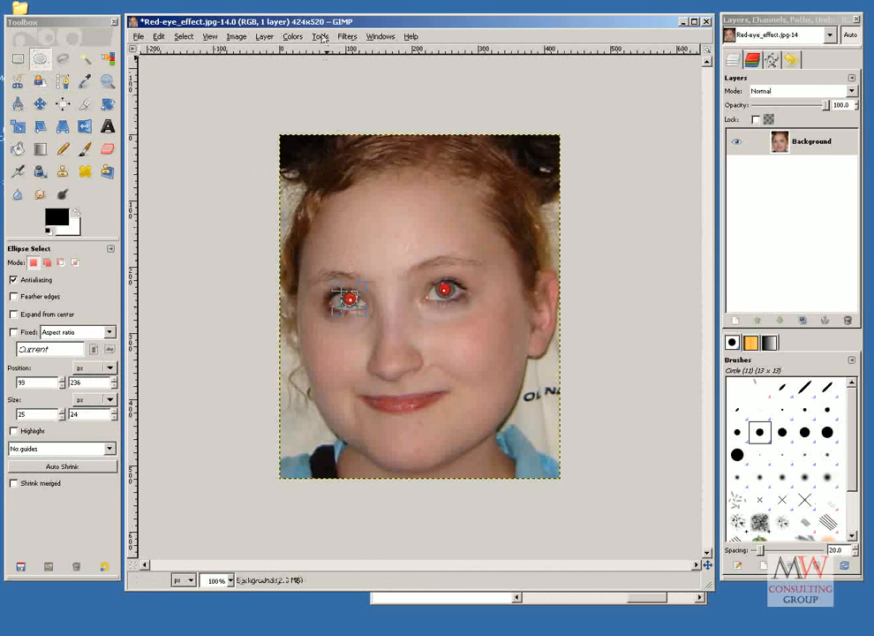
left_click(350, 35)
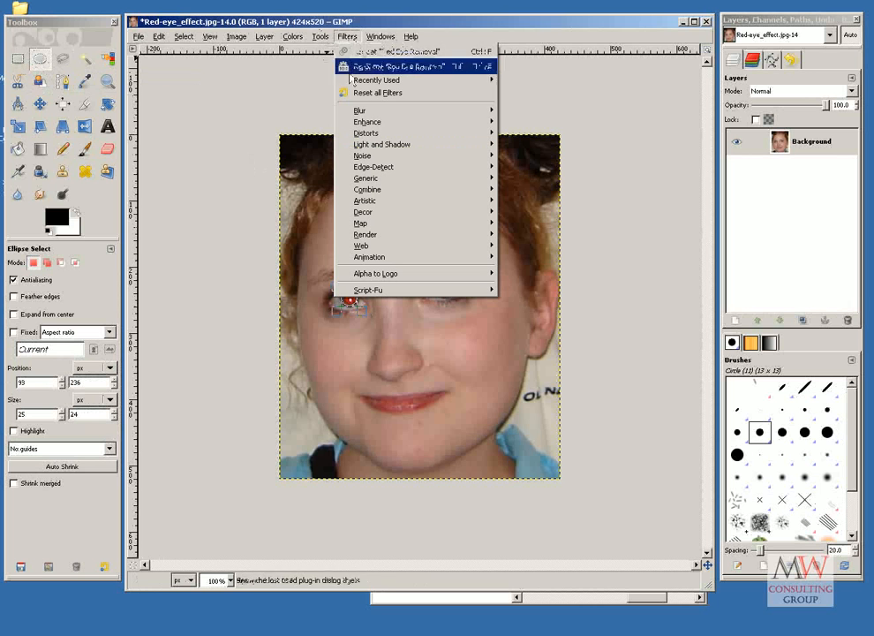
mouse_move(368, 121)
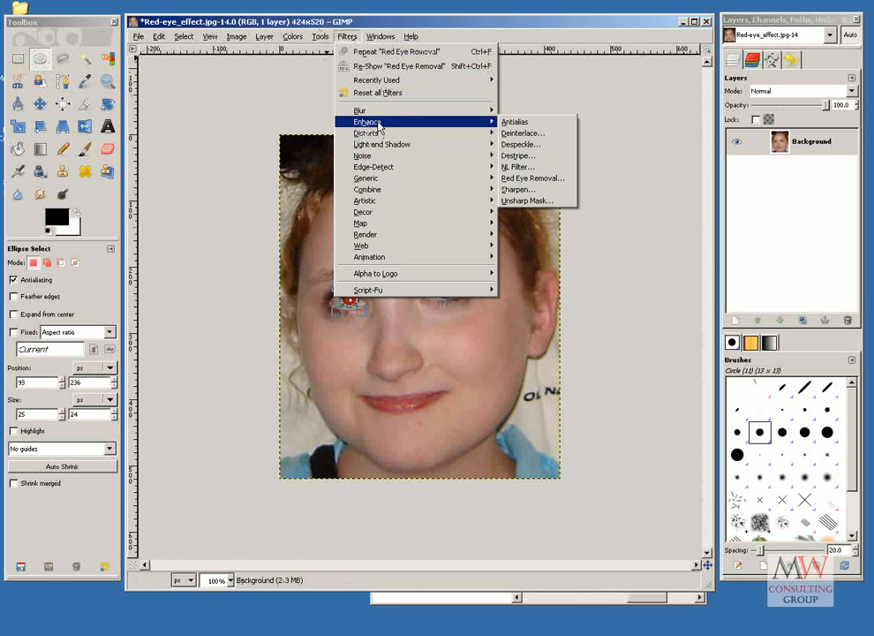
mouse_move(533, 177)
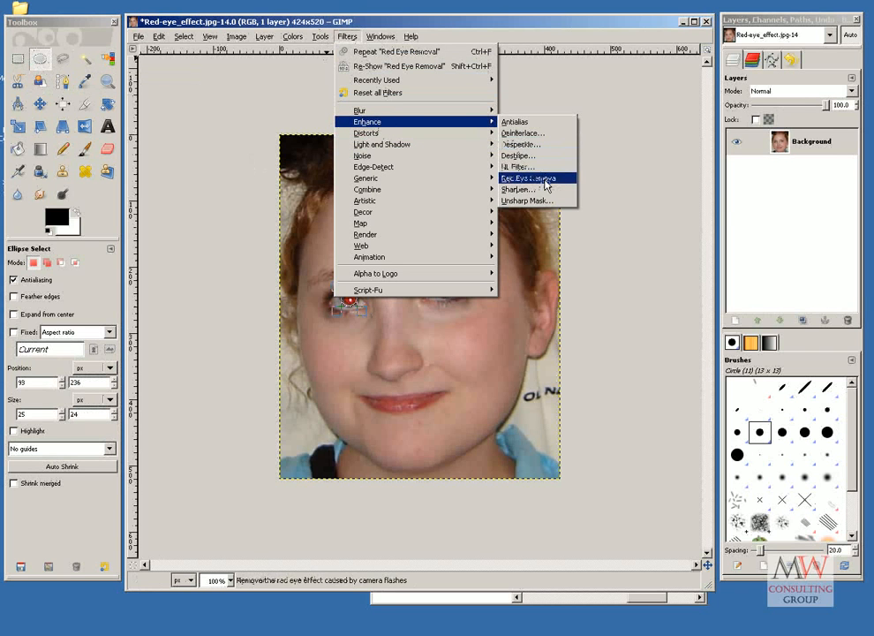
left_click(527, 178)
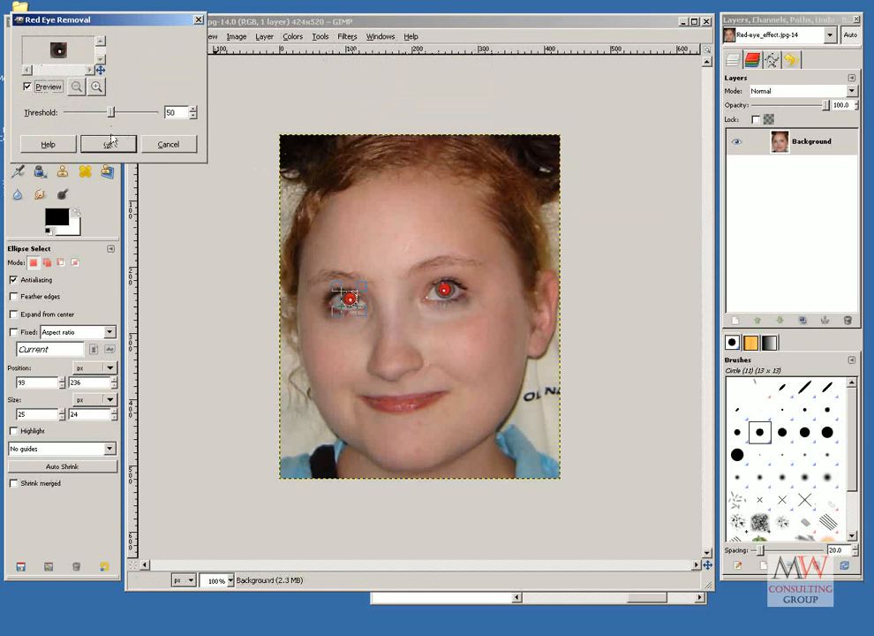
left_click(108, 143)
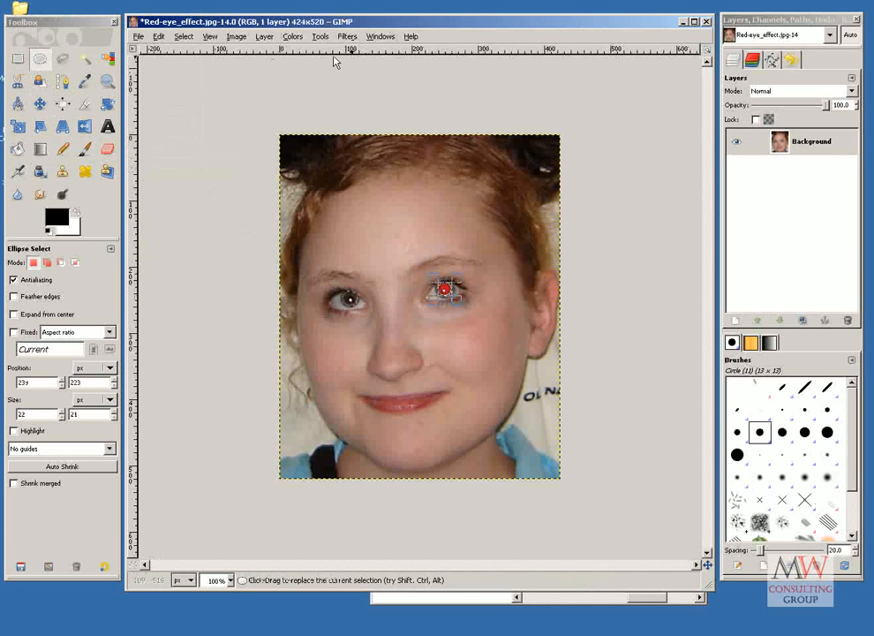
left_click(349, 35)
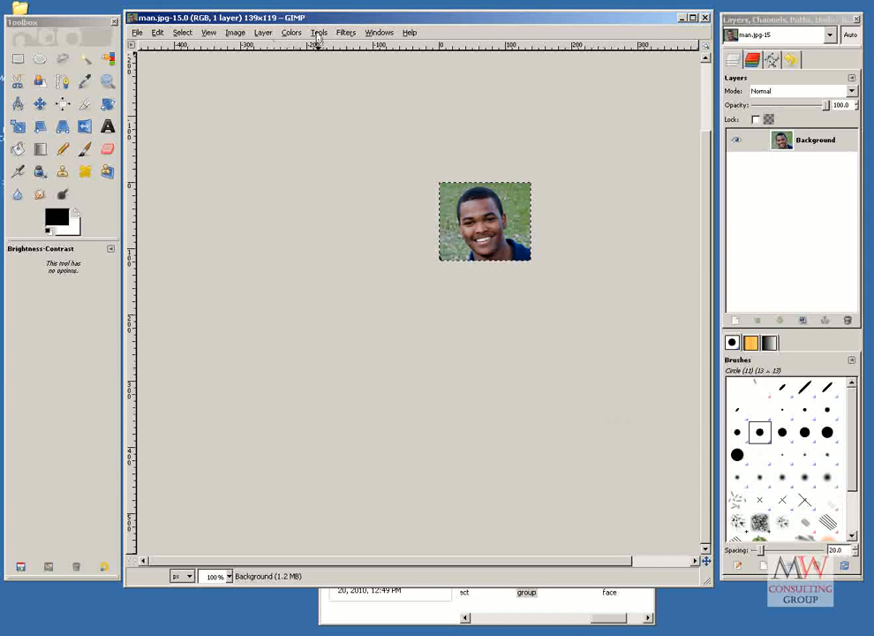
Step: Apply Brightness-Contrast with brightness 58 and contrast 40 to the man's headshot
left_click(291, 32)
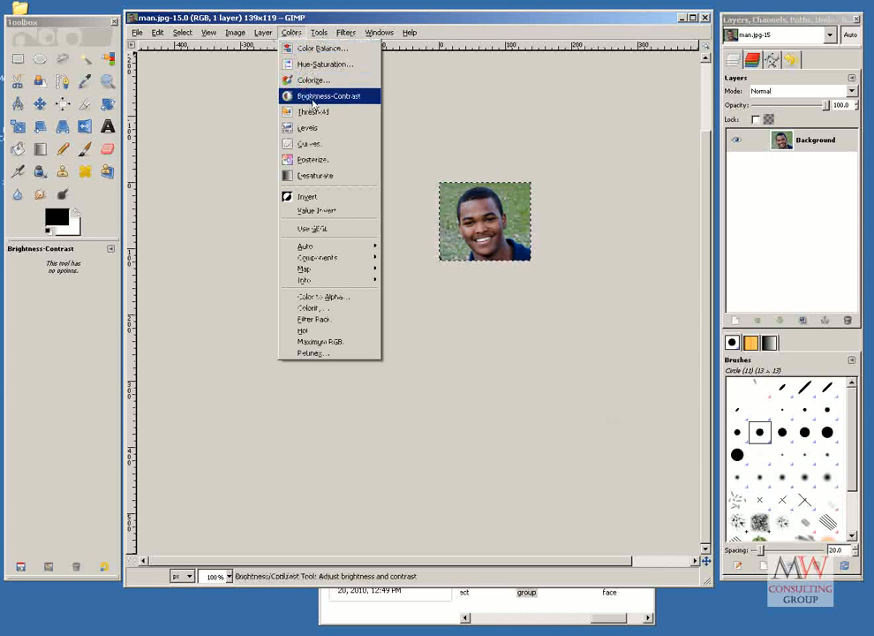
left_click(328, 96)
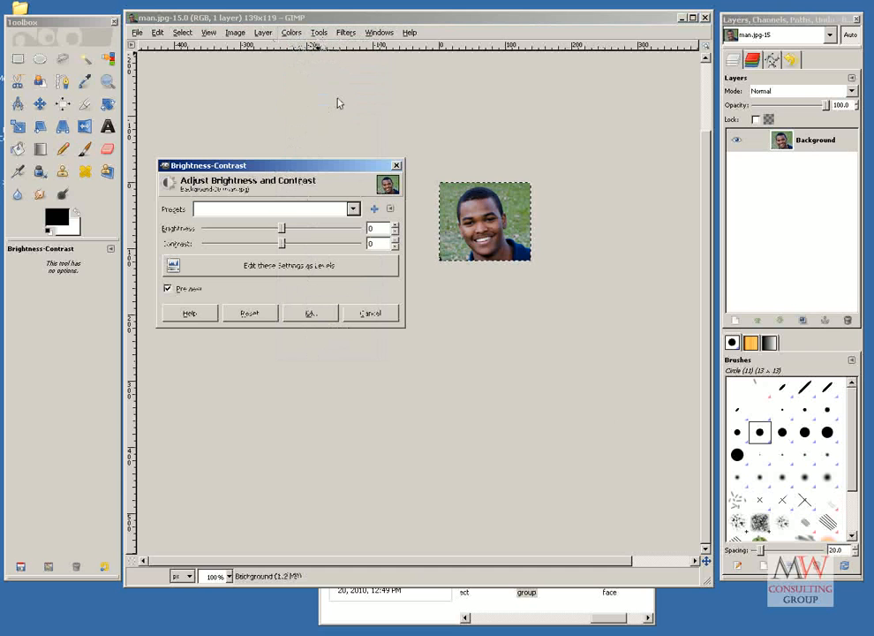
left_click_drag(281, 228, 298, 228)
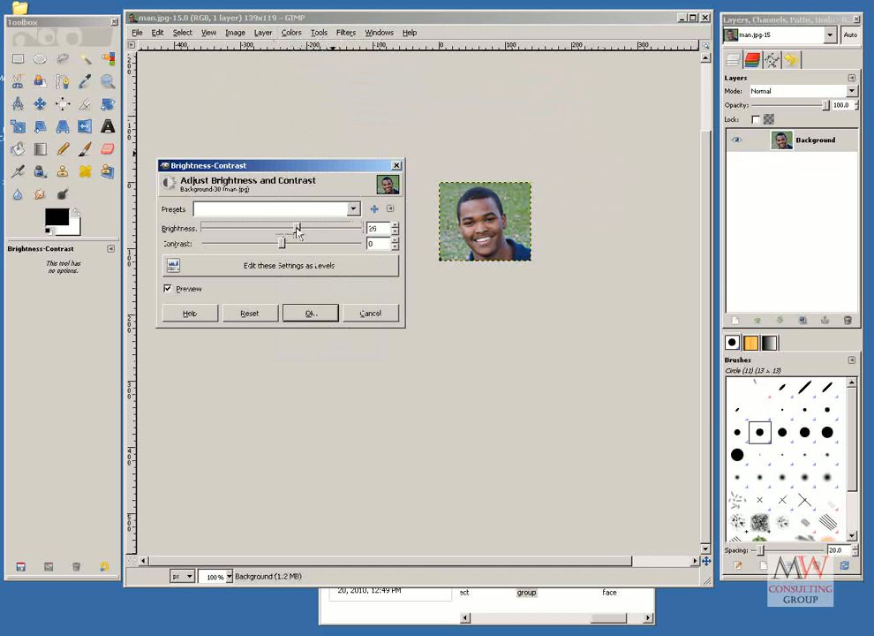
left_click_drag(297, 227, 309, 228)
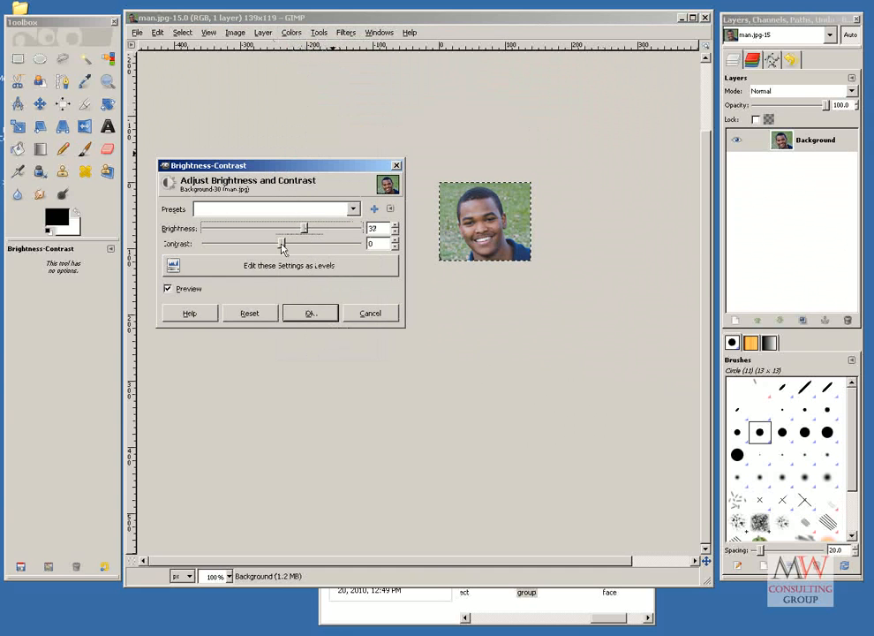
left_click_drag(283, 242, 304, 243)
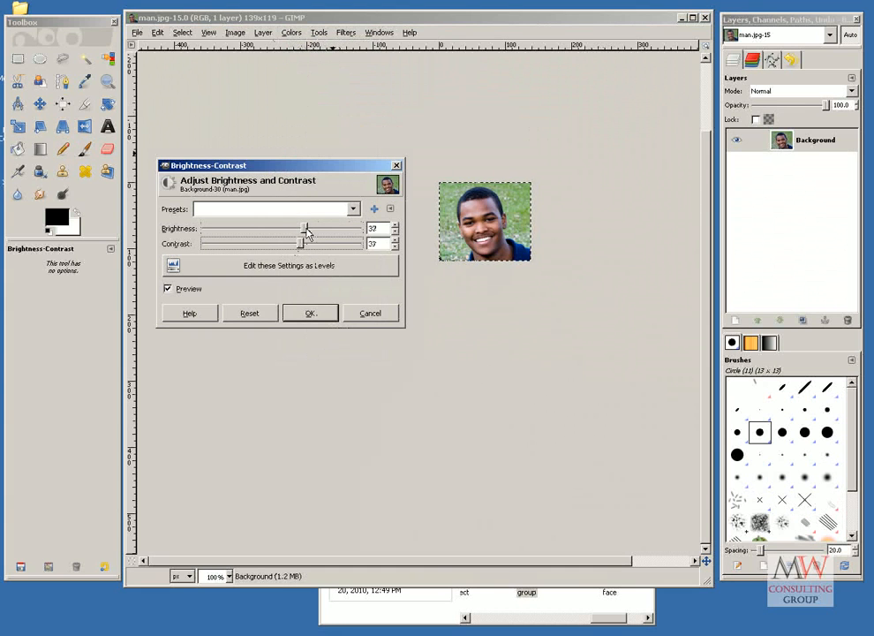
left_click_drag(306, 229, 316, 228)
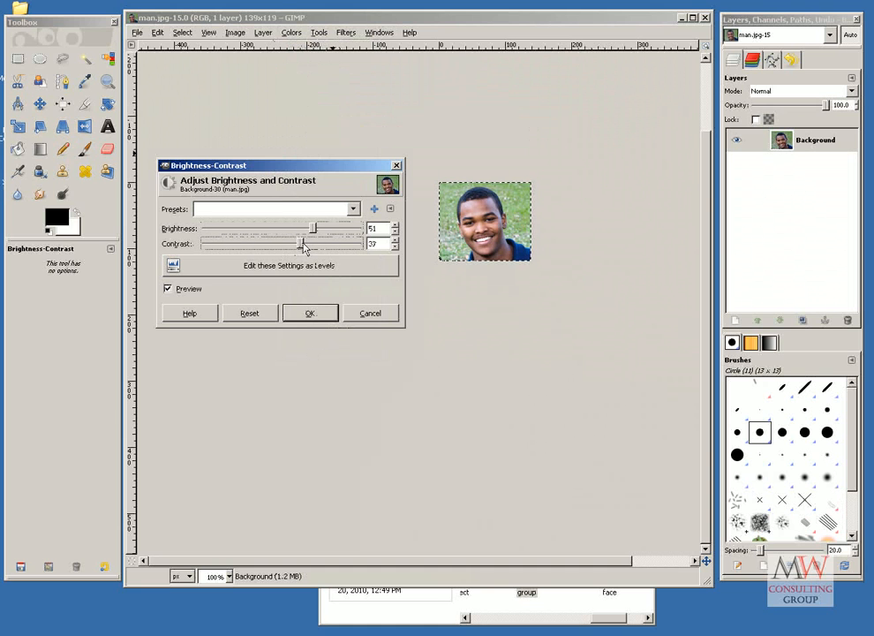
left_click_drag(300, 243, 307, 243)
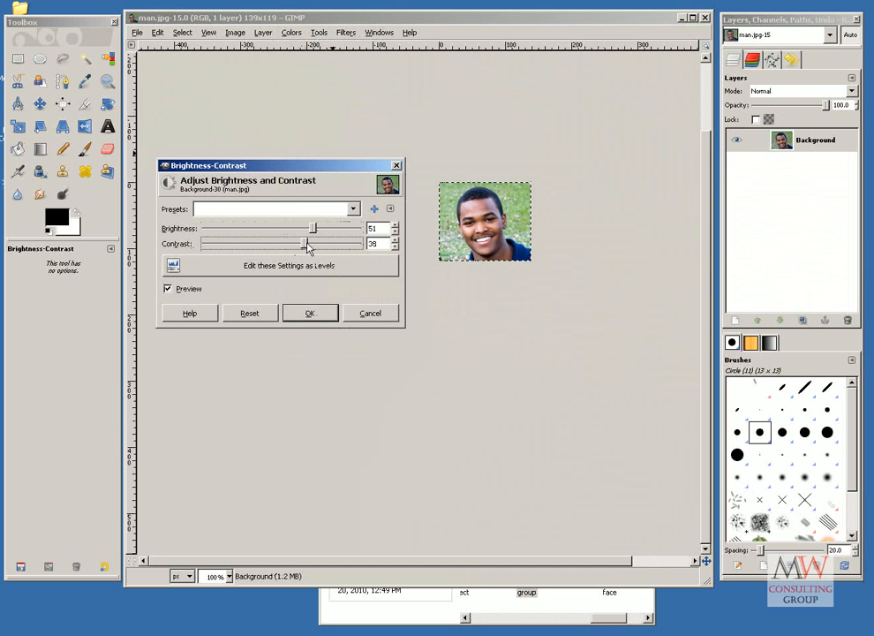
left_click_drag(311, 227, 320, 228)
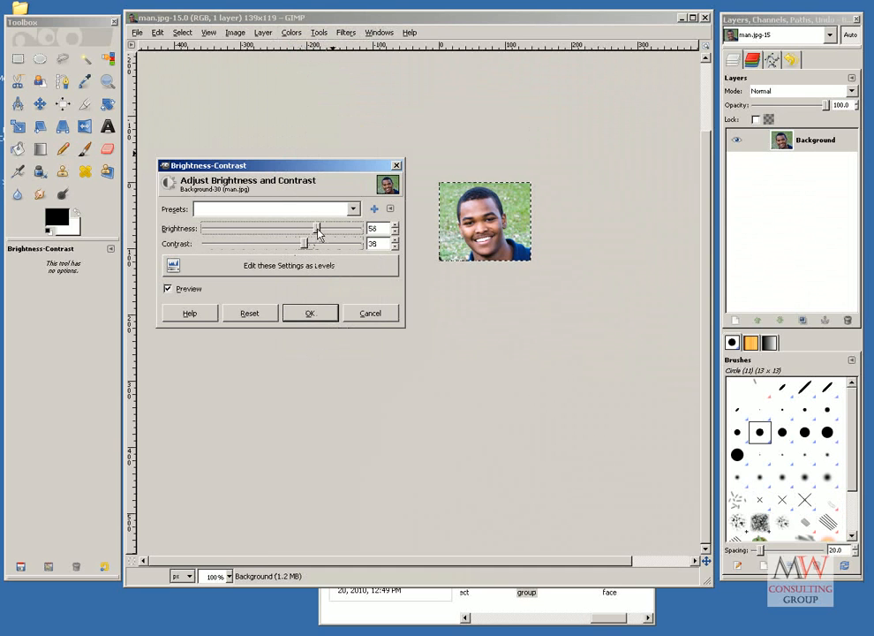
left_click_drag(304, 243, 309, 243)
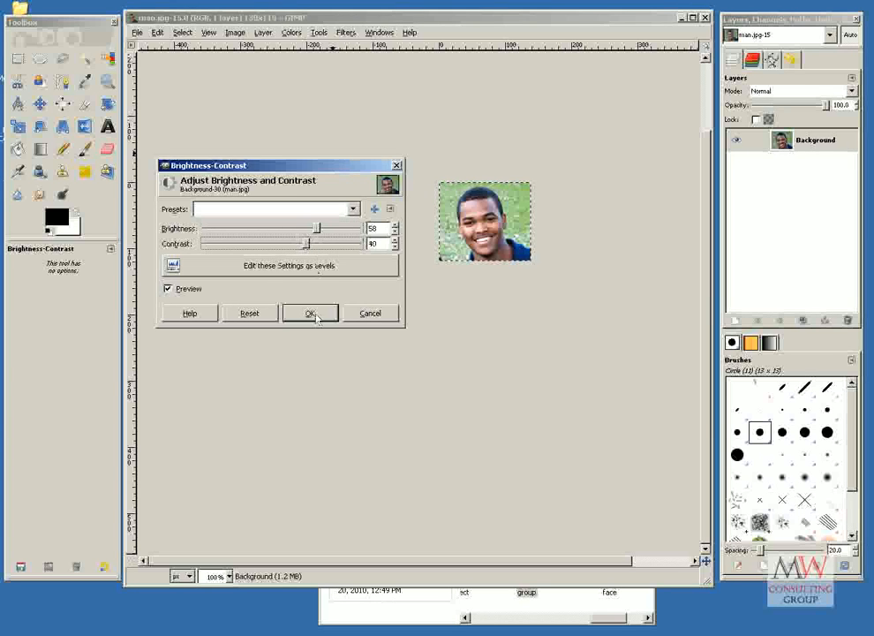
left_click(310, 312)
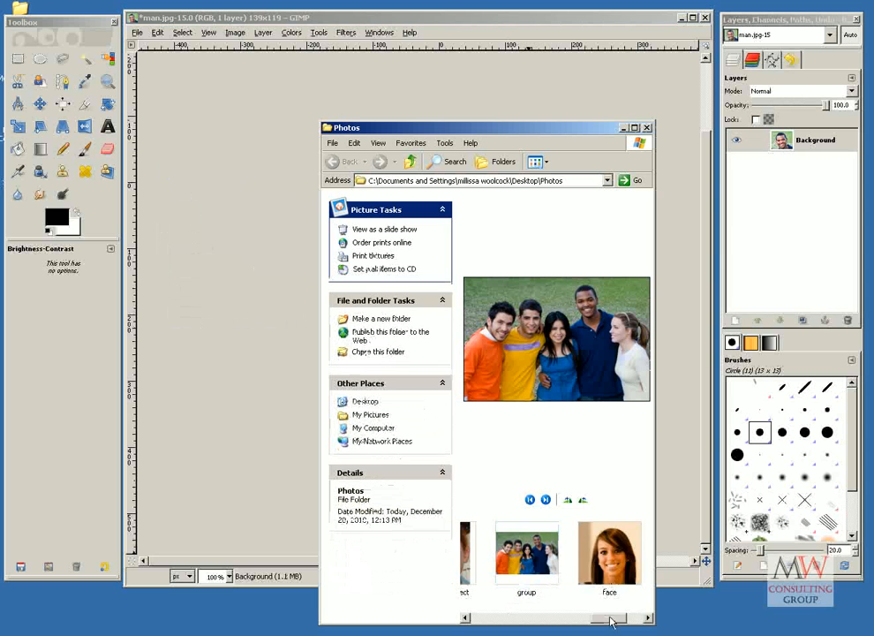
double_click(608, 565)
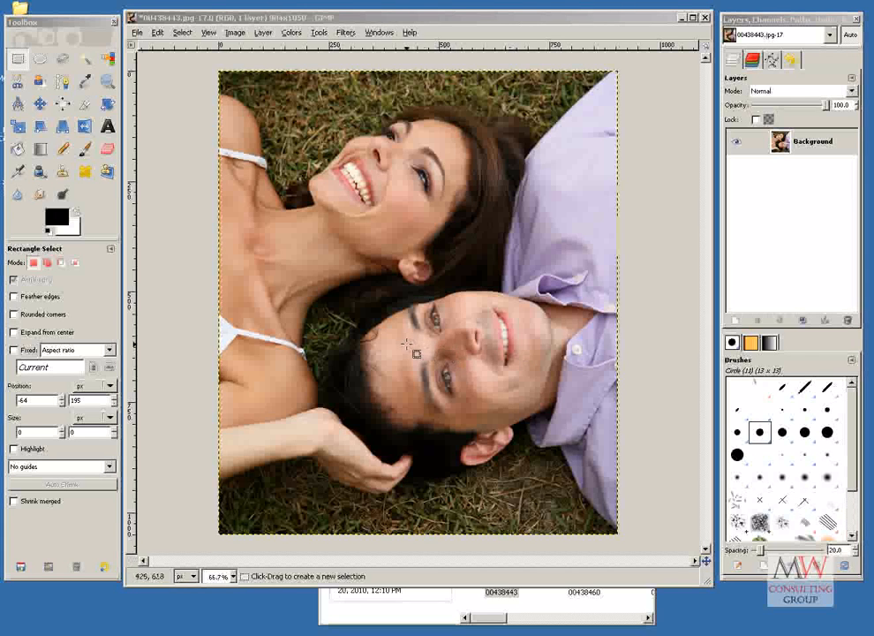
Step: Switch the couple-on-grass photo to Grayscale mode
left_click(236, 29)
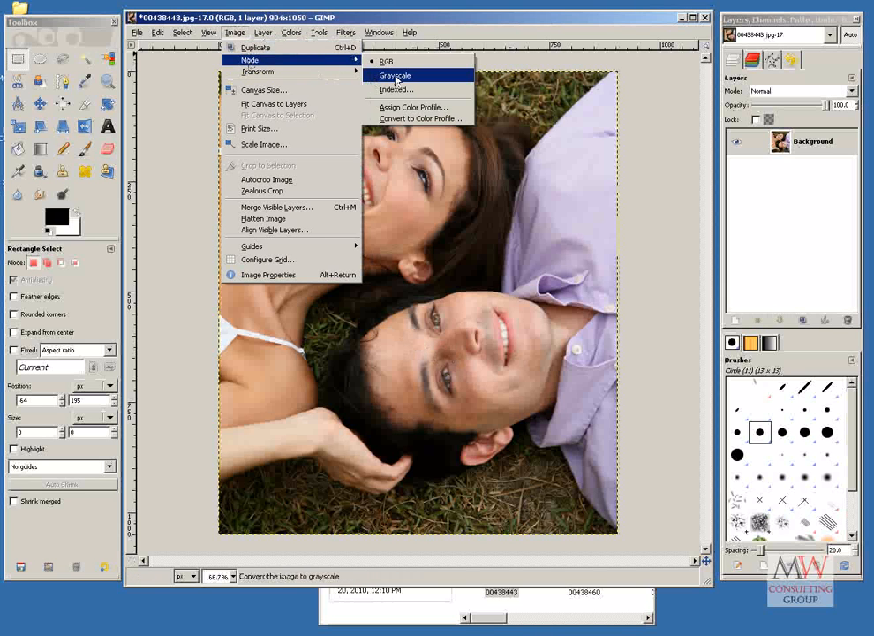
left_click(390, 76)
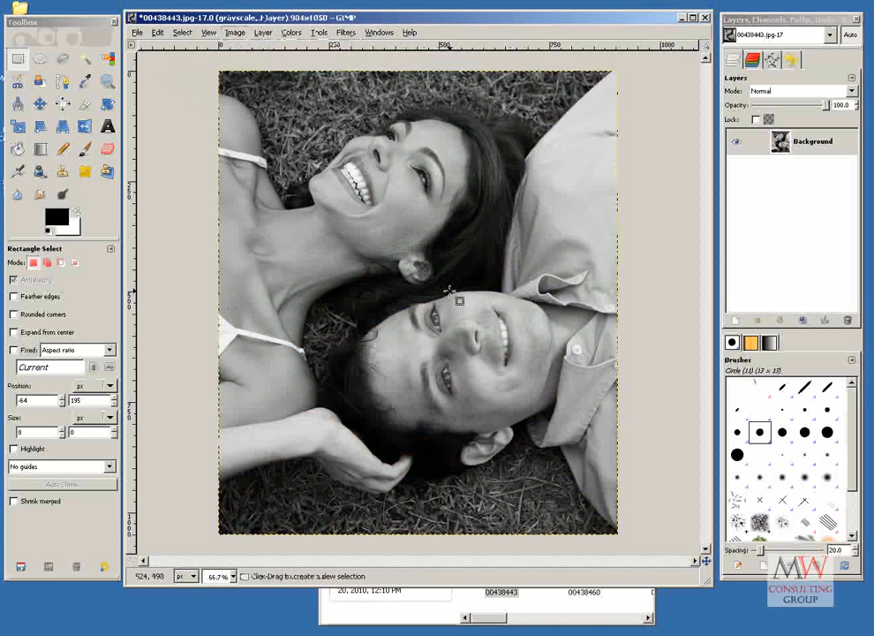